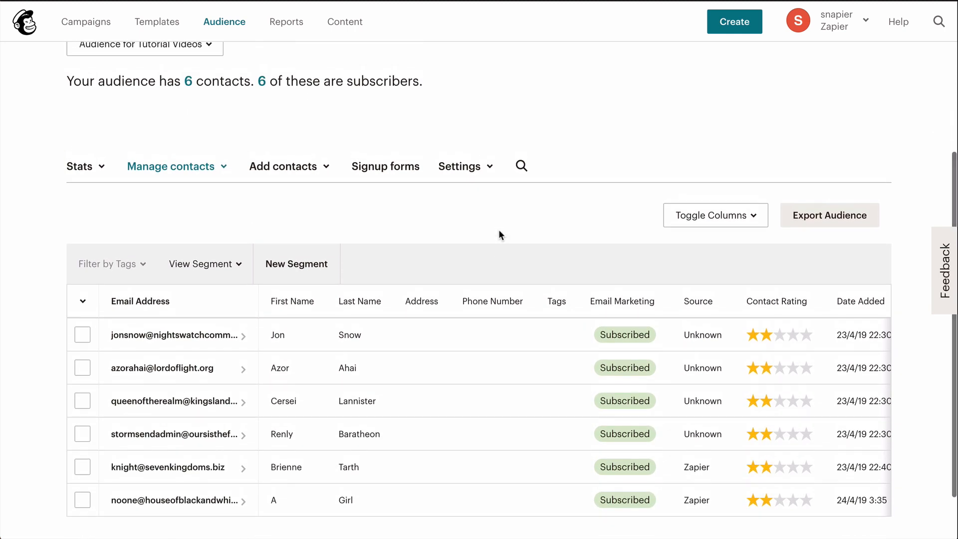
Step: Start the Typeform-to-Mailchimp subscriber template and keep New Entry as the trigger event
{"action": "scroll", "scroll_direction": "up", "scroll_amount": 3}
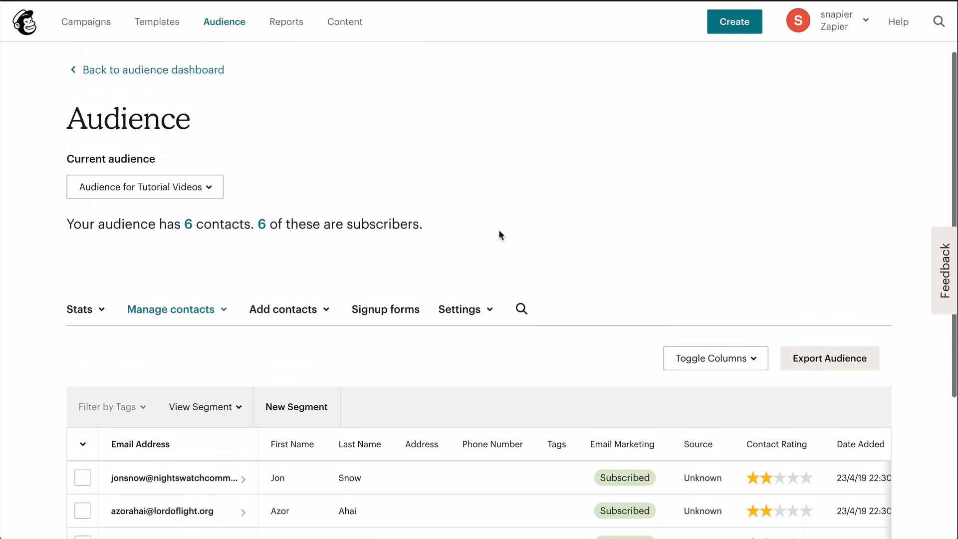
{"action": "mouse_move", "coordinate": [344, 21]}
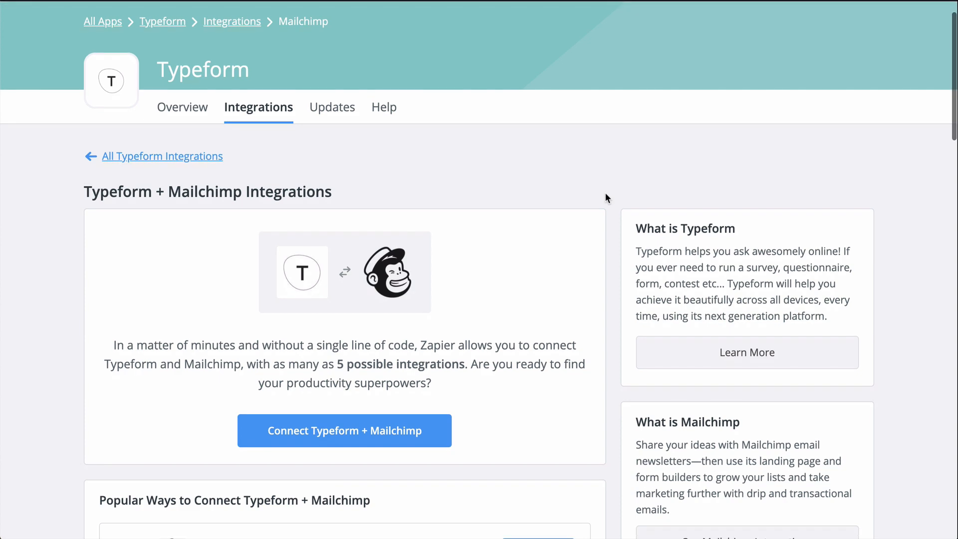
{"action": "scroll", "scroll_direction": "down", "scroll_amount": 3}
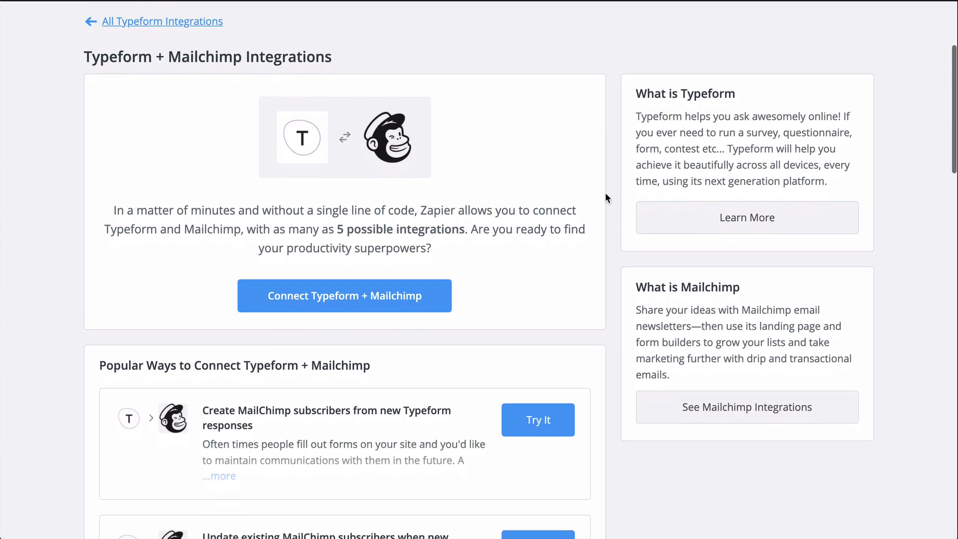
{"action": "scroll", "scroll_direction": "down", "scroll_amount": 3}
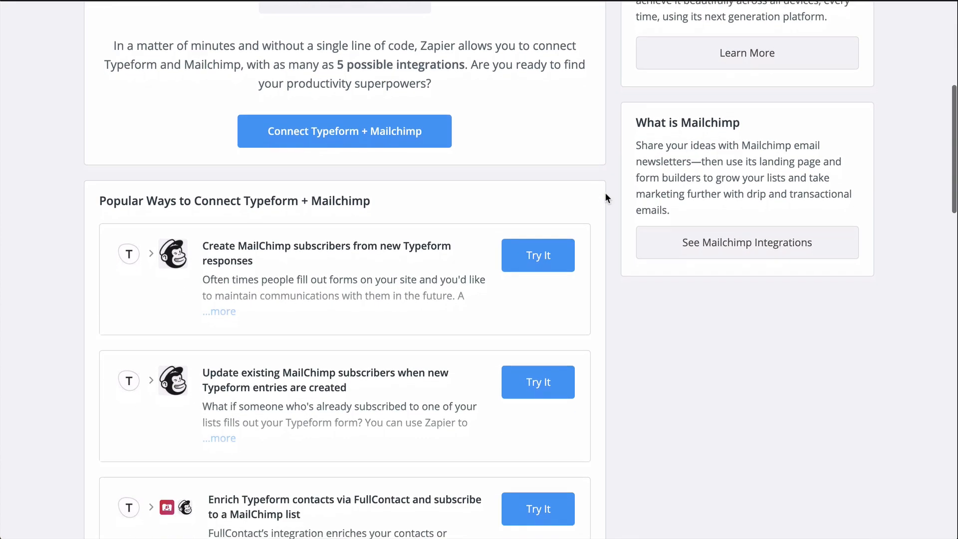
{"action": "scroll", "scroll_direction": "down", "scroll_amount": 3}
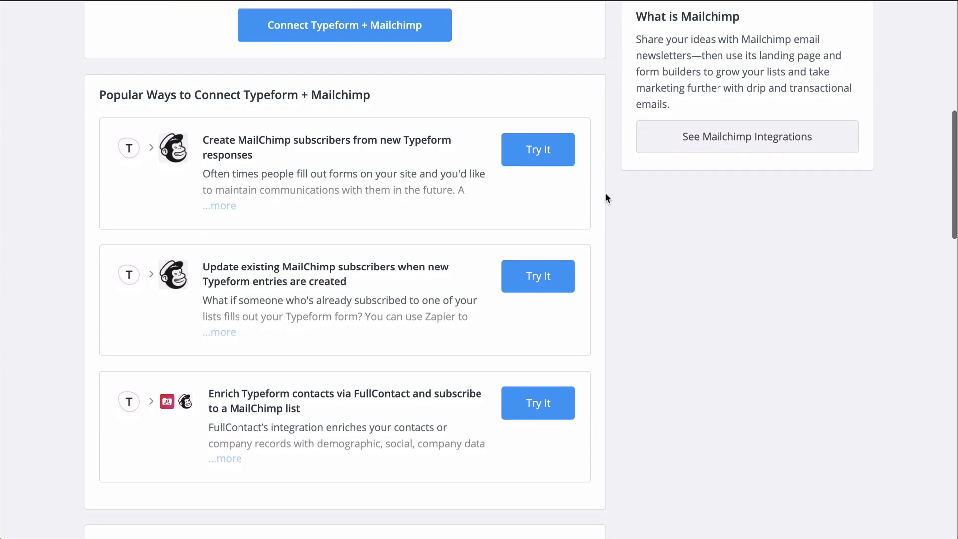
{"action": "scroll", "scroll_direction": "down", "scroll_amount": 3}
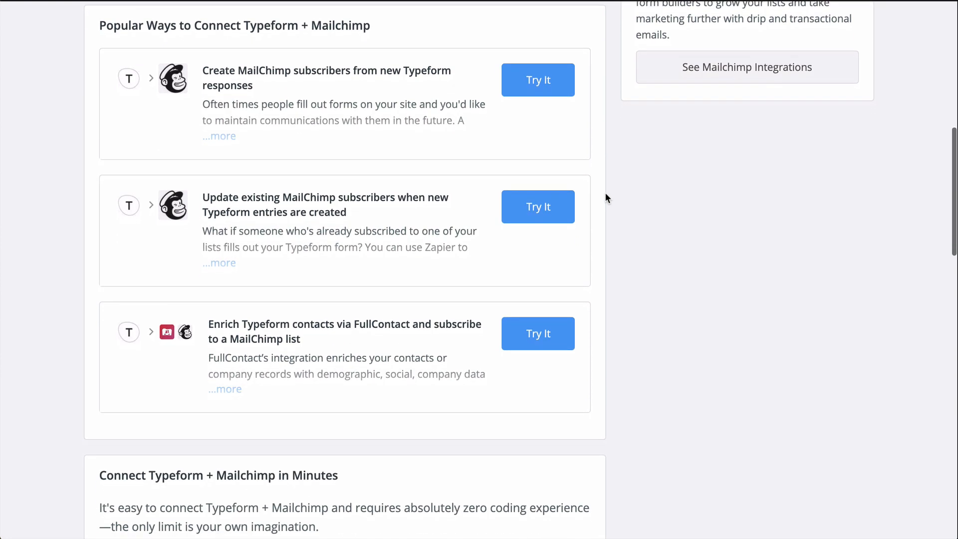
{"action": "scroll", "scroll_direction": "up", "scroll_amount": 3}
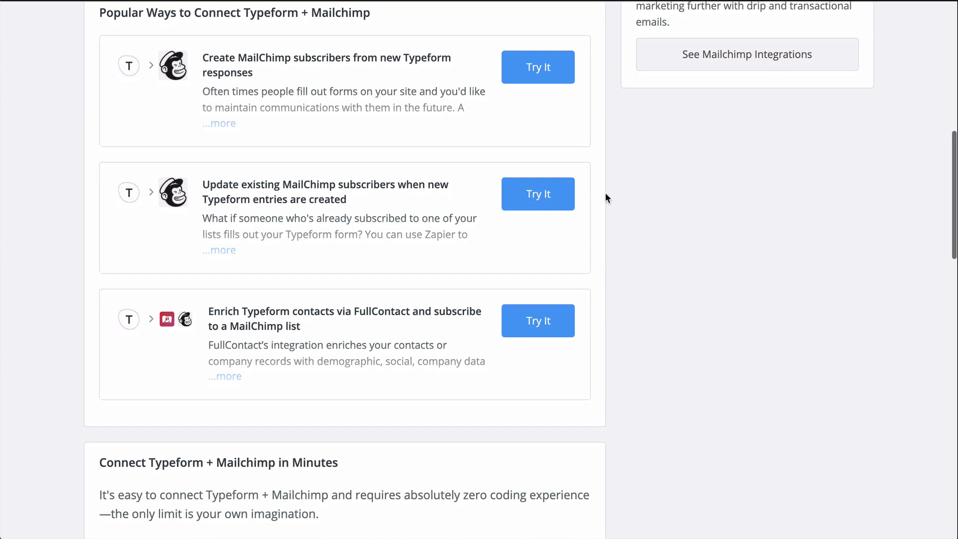
{"action": "left_click", "coordinate": [537, 67]}
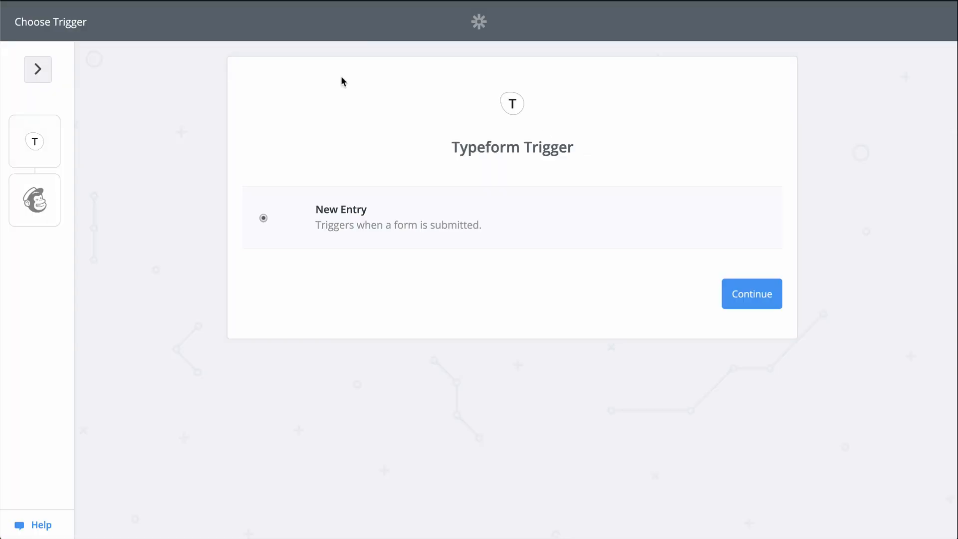
{"action": "mouse_move", "coordinate": [34, 200]}
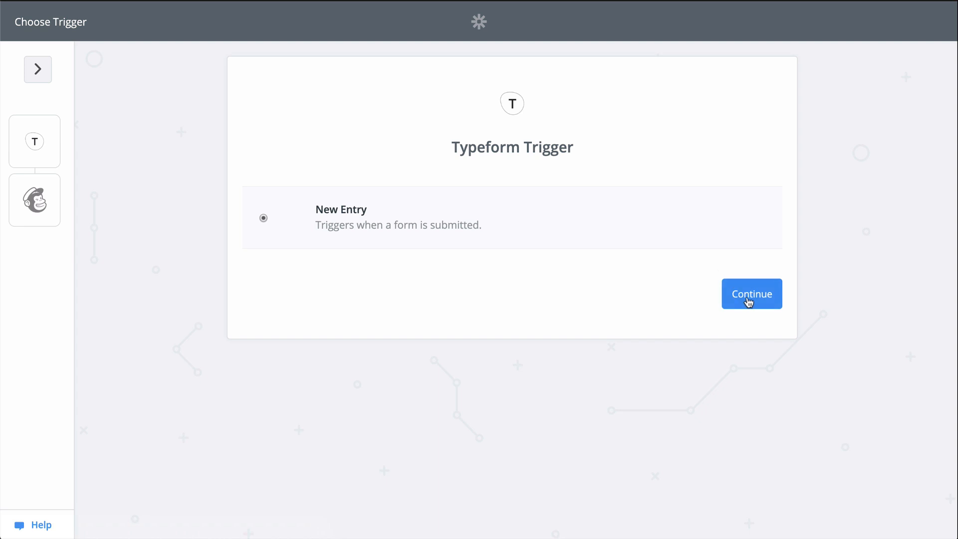
{"action": "left_click", "coordinate": [751, 294]}
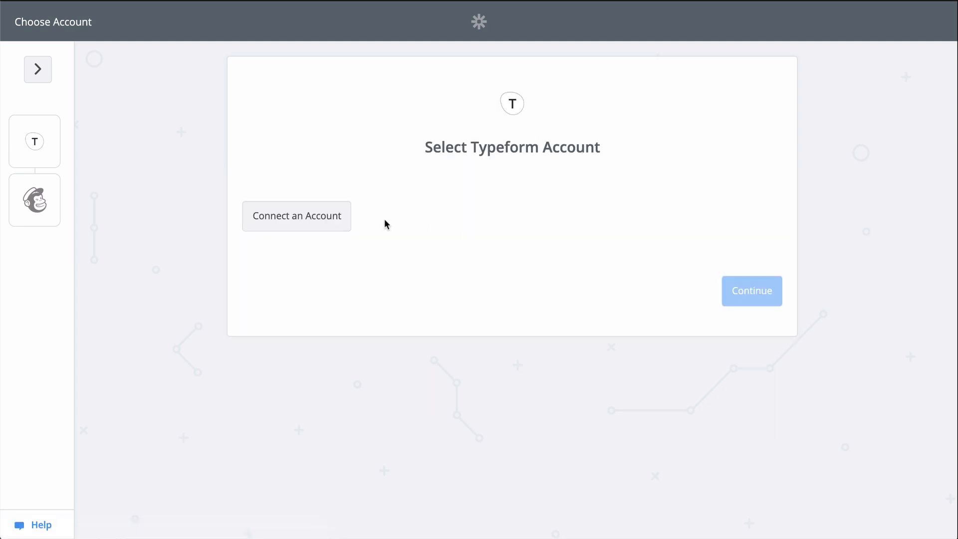
Step: Connect a Typeform account, grant Zapier access, and save it for the trigger
{"action": "left_click", "coordinate": [297, 216]}
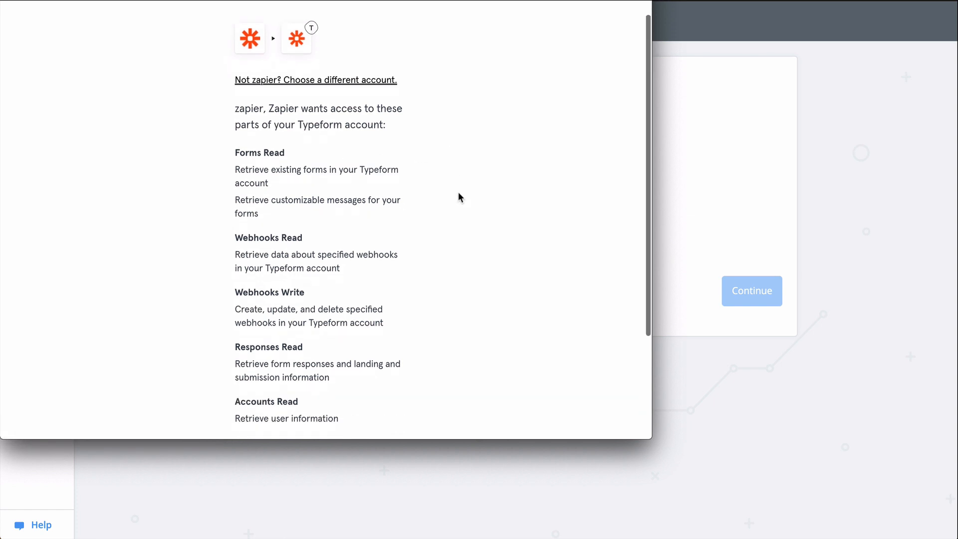
{"action": "scroll", "scroll_direction": "down", "scroll_amount": 3}
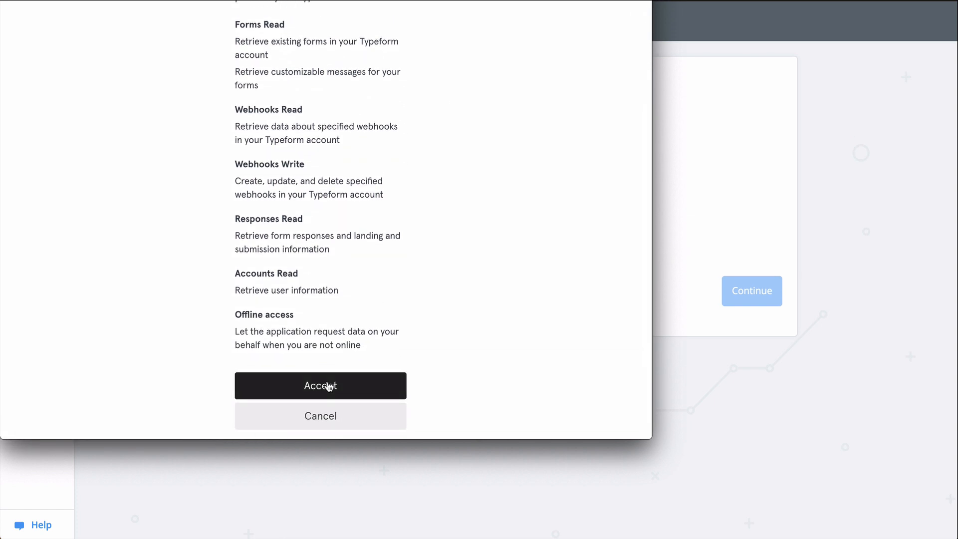
{"action": "left_click", "coordinate": [320, 385]}
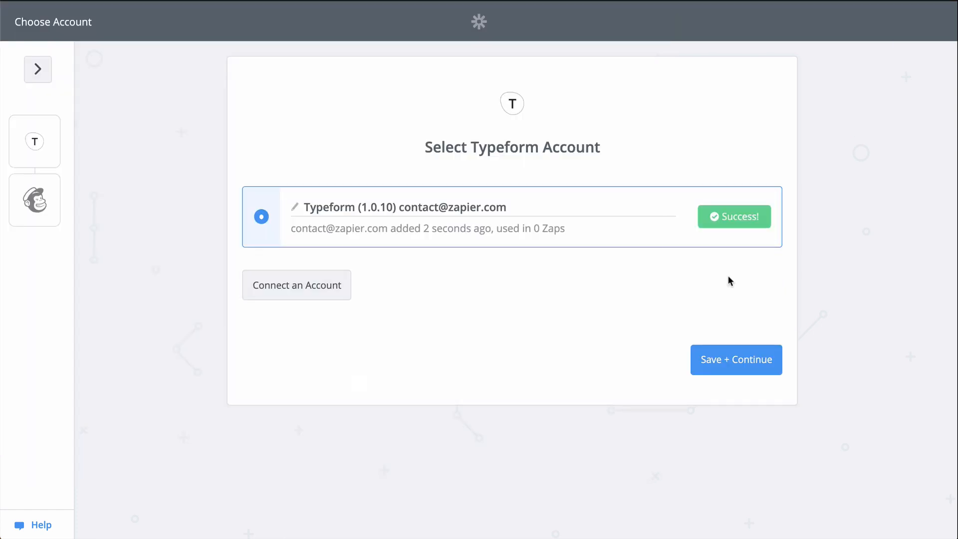
{"action": "left_click", "coordinate": [736, 359]}
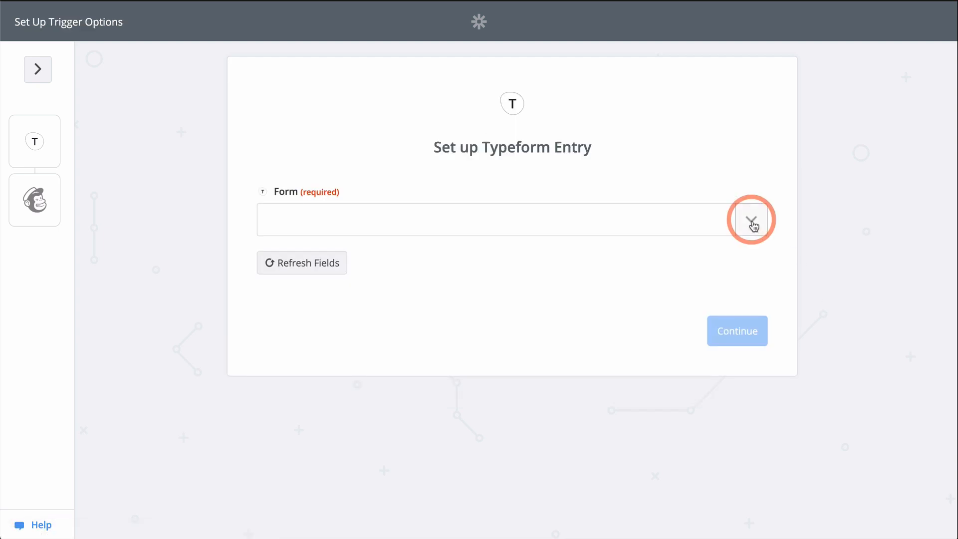
Step: Watch the Tutorials Newsletter Sign-Up form and use Entry A as the trigger sample
{"action": "left_click", "coordinate": [752, 218]}
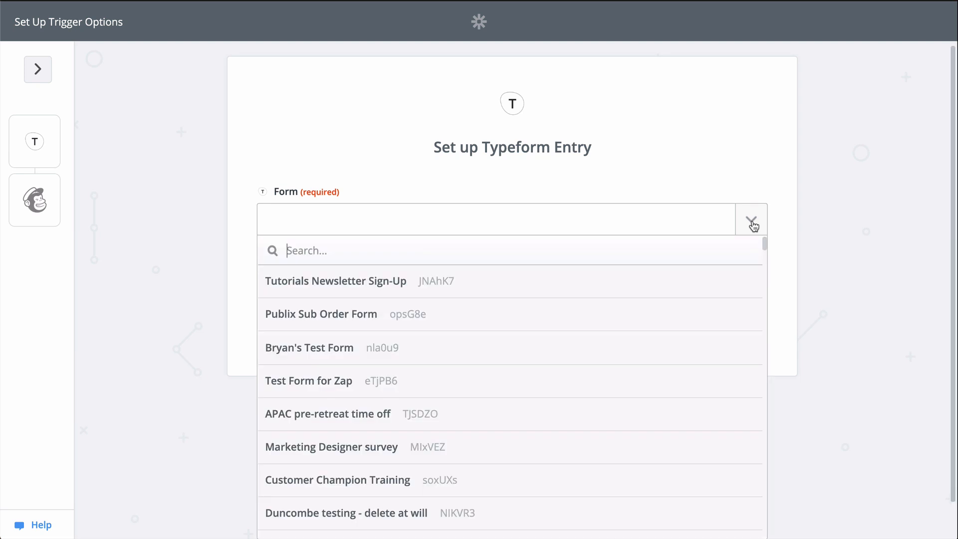
{"action": "left_click", "coordinate": [335, 280]}
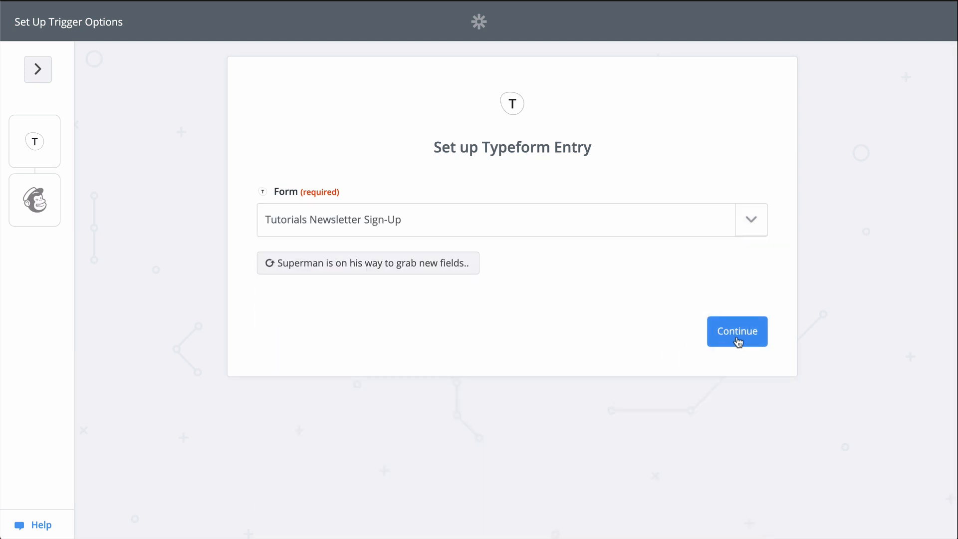
{"action": "left_click", "coordinate": [737, 331]}
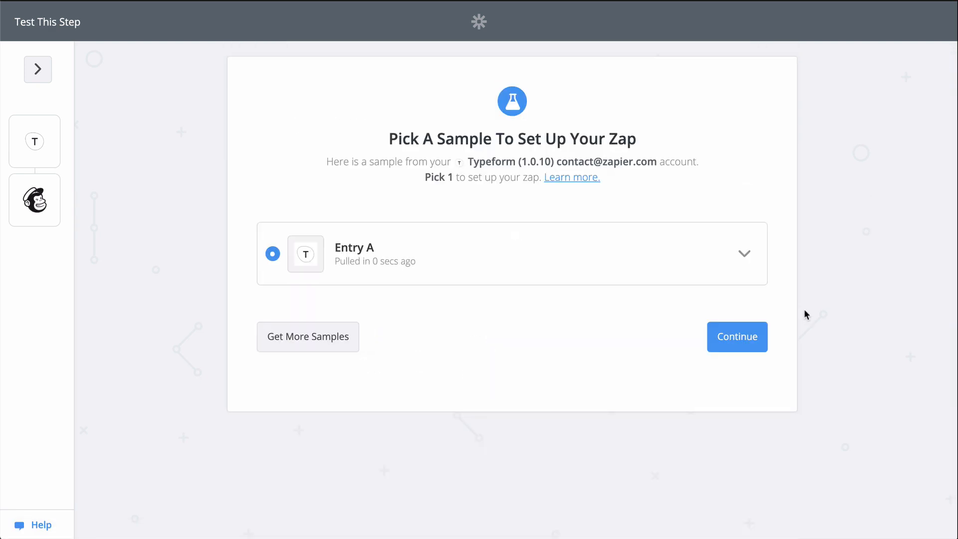
{"action": "left_click", "coordinate": [735, 336]}
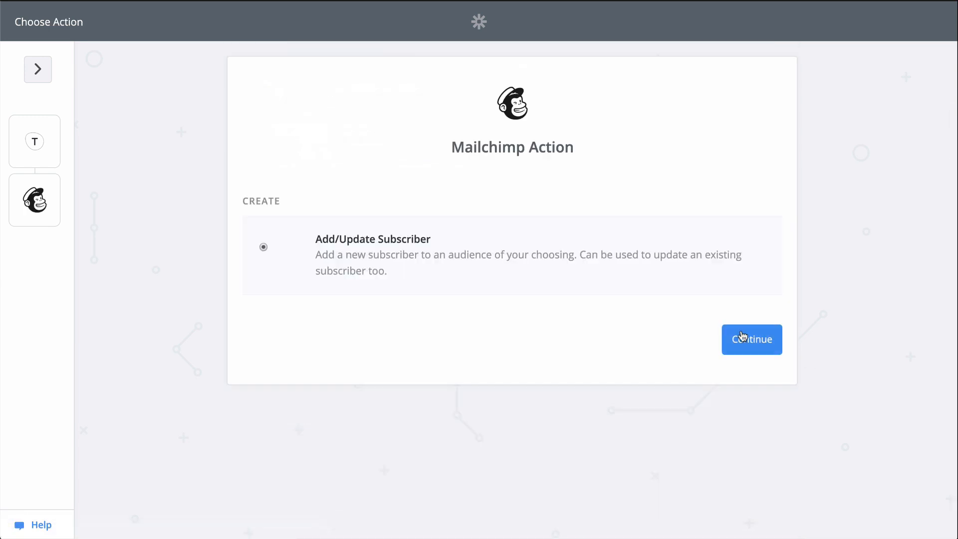
Step: For Add/Update Subscriber, target Audience for Tutorial Videos and map Subscriber Email from the Typeform entry
{"action": "left_click", "coordinate": [751, 339]}
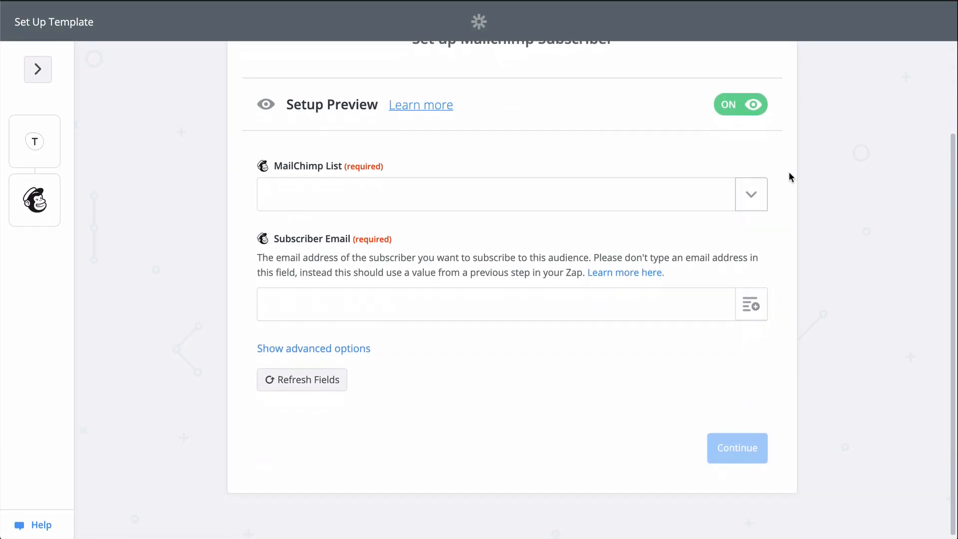
{"action": "type", "text": "tuto"}
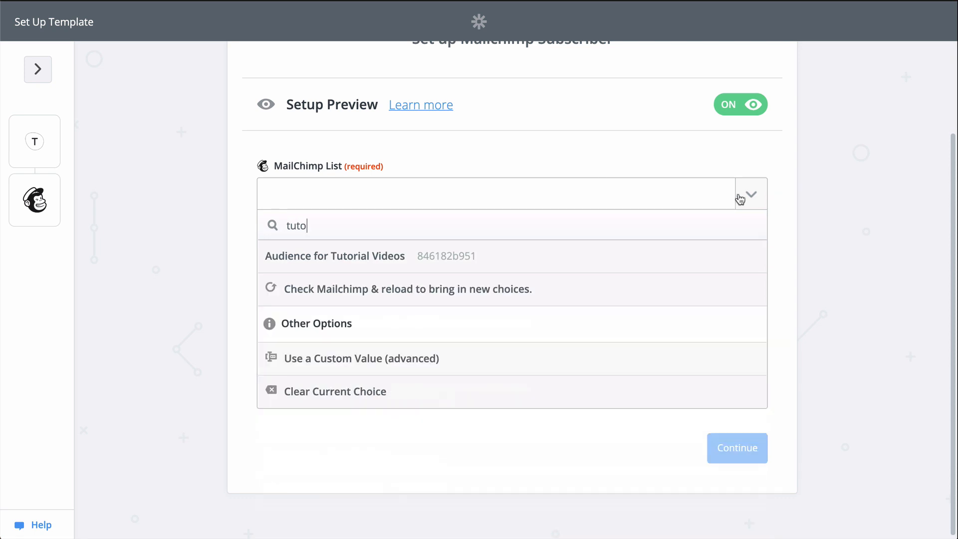
{"action": "left_click", "coordinate": [335, 255]}
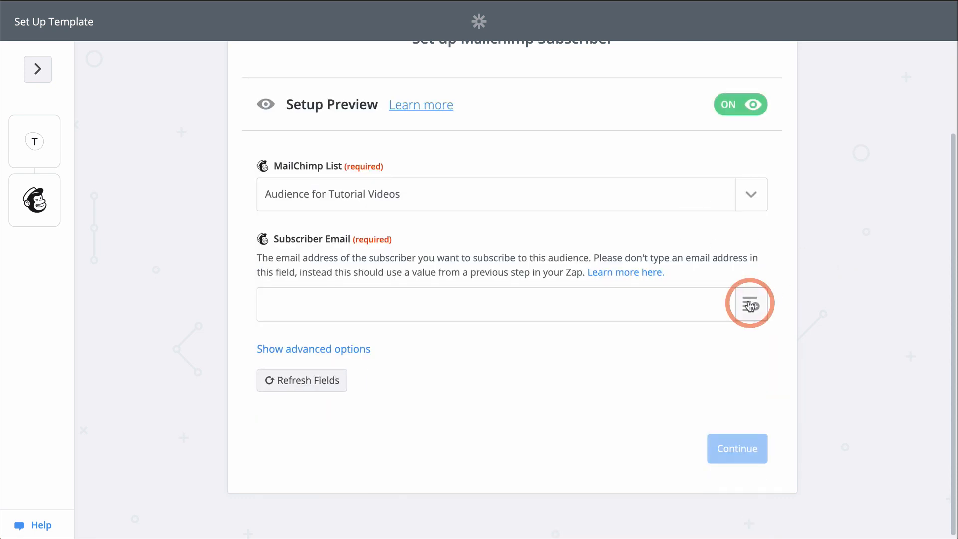
{"action": "left_click", "coordinate": [749, 303]}
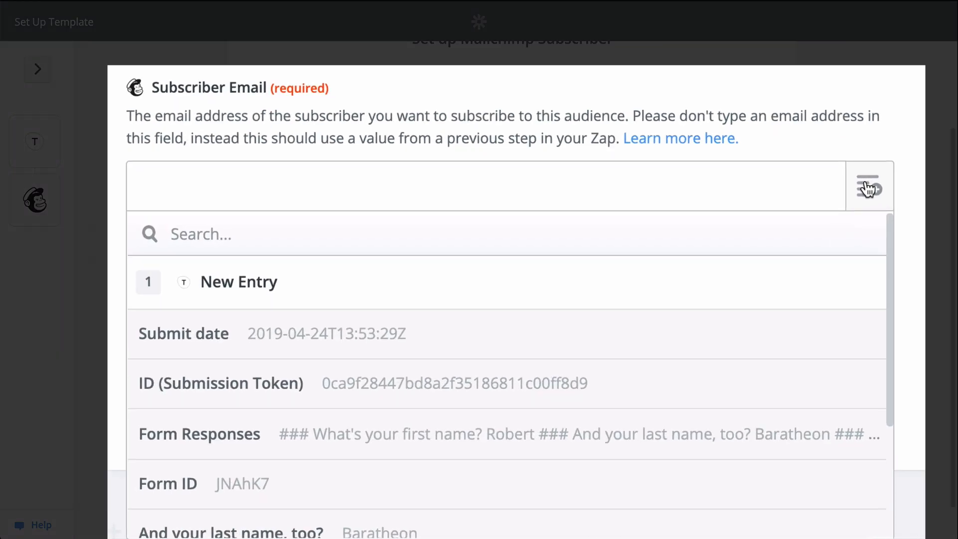
{"action": "scroll", "scroll_direction": "down", "scroll_amount": 3}
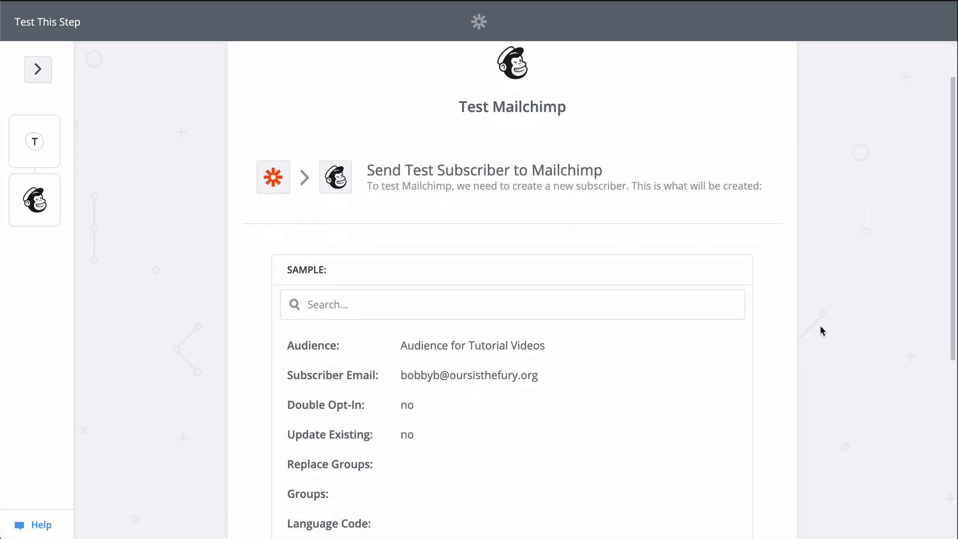
Step: Send the sample subscriber to Mailchimp's Audience for Tutorial Videos as a test
{"action": "scroll", "scroll_direction": "down", "scroll_amount": 3}
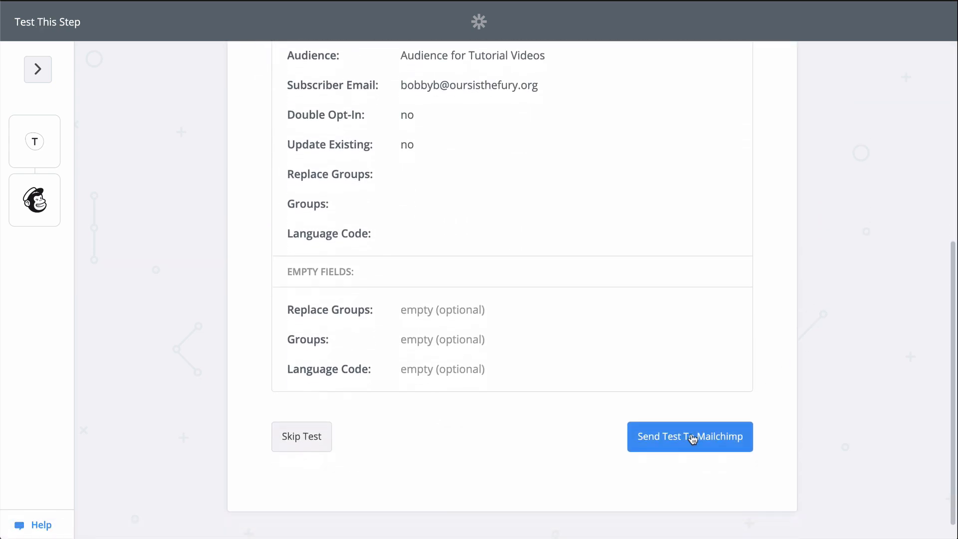
{"action": "left_click", "coordinate": [689, 436]}
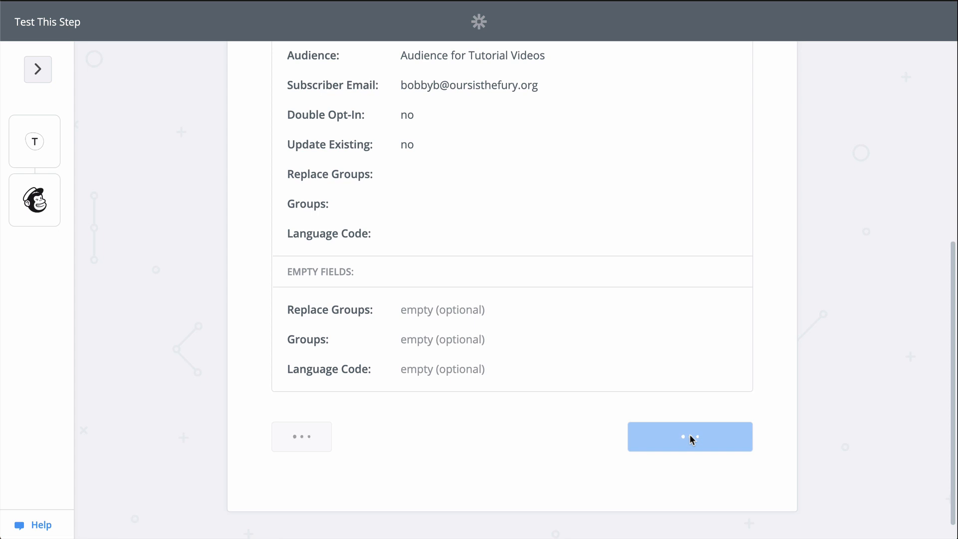
{"action": "left_click", "coordinate": [689, 437]}
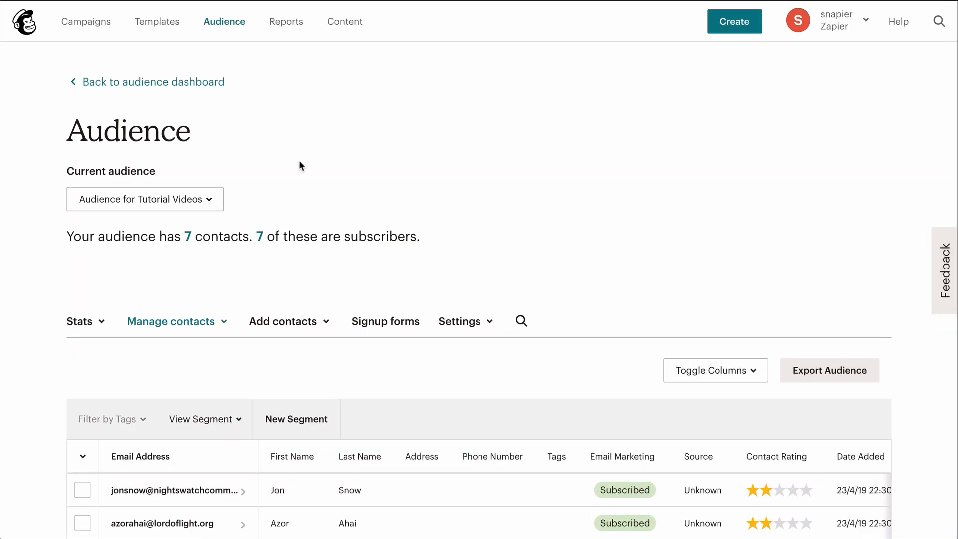
{"action": "scroll", "scroll_direction": "down", "scroll_amount": 3}
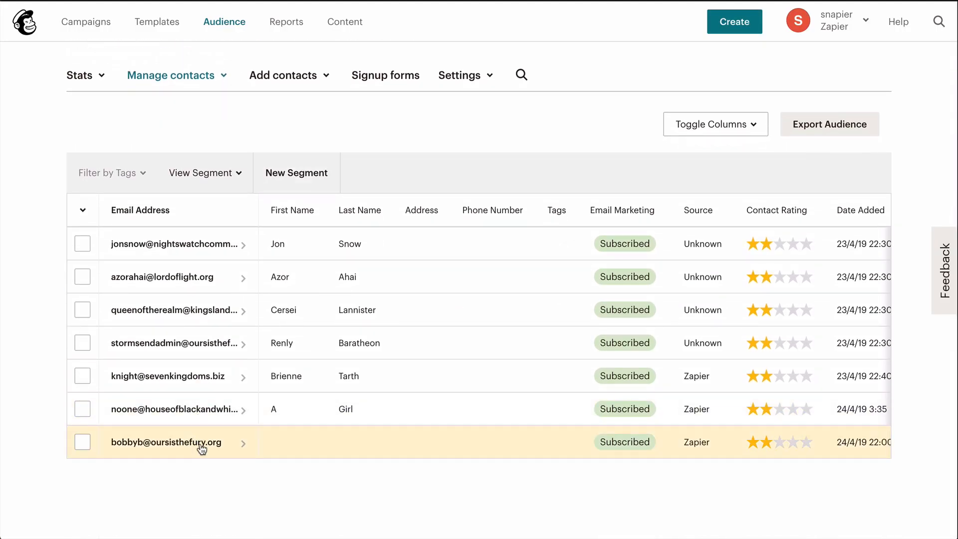
{"action": "left_click", "coordinate": [163, 442]}
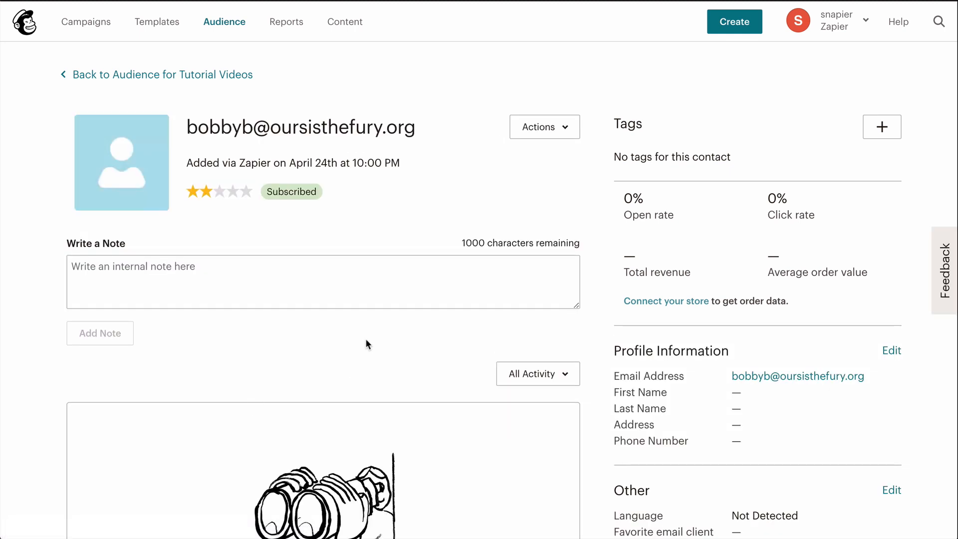
{"action": "mouse_move", "coordinate": [441, 18]}
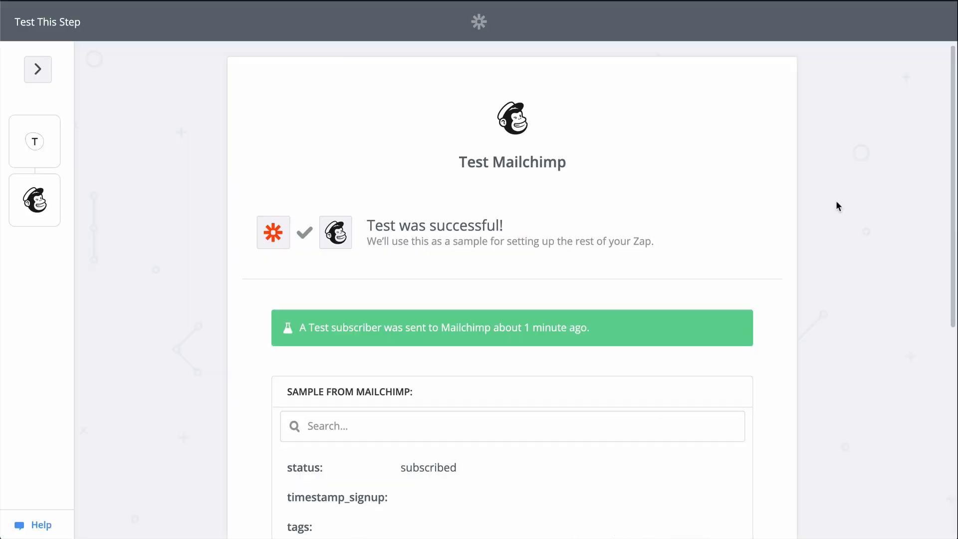
Step: Finish the Zap so it is turned on and return to the Typeform + Mailchimp integrations page
{"action": "scroll", "scroll_direction": "down", "scroll_amount": 3}
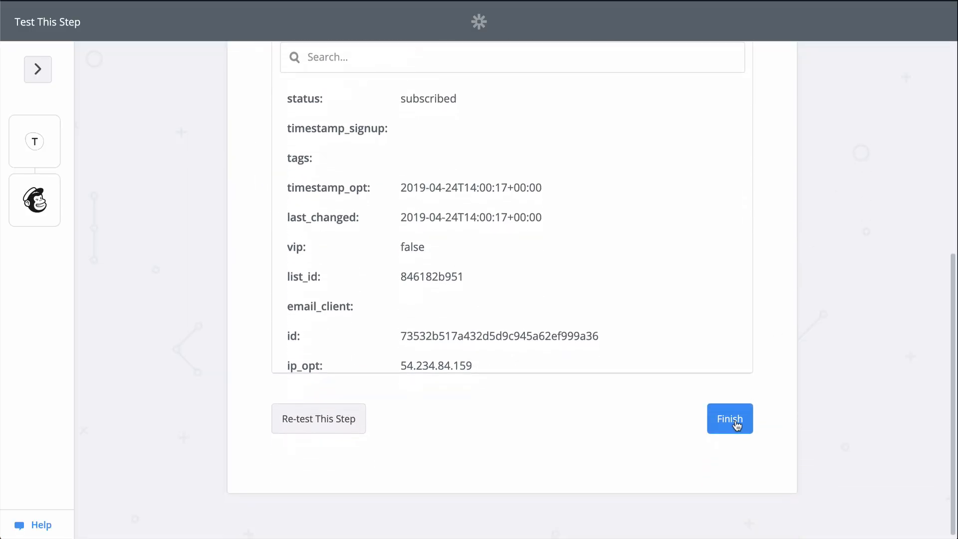
{"action": "left_click", "coordinate": [729, 418]}
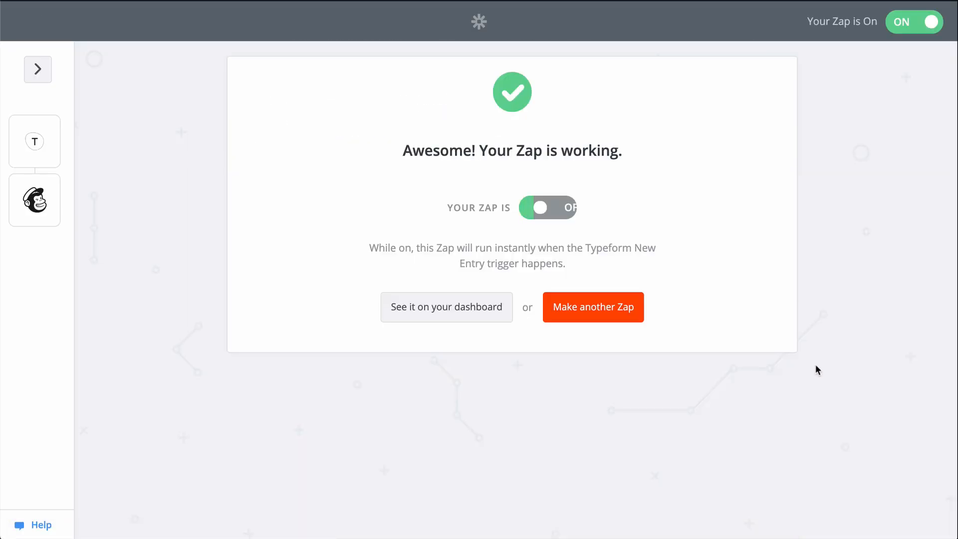
{"action": "left_click", "coordinate": [446, 306]}
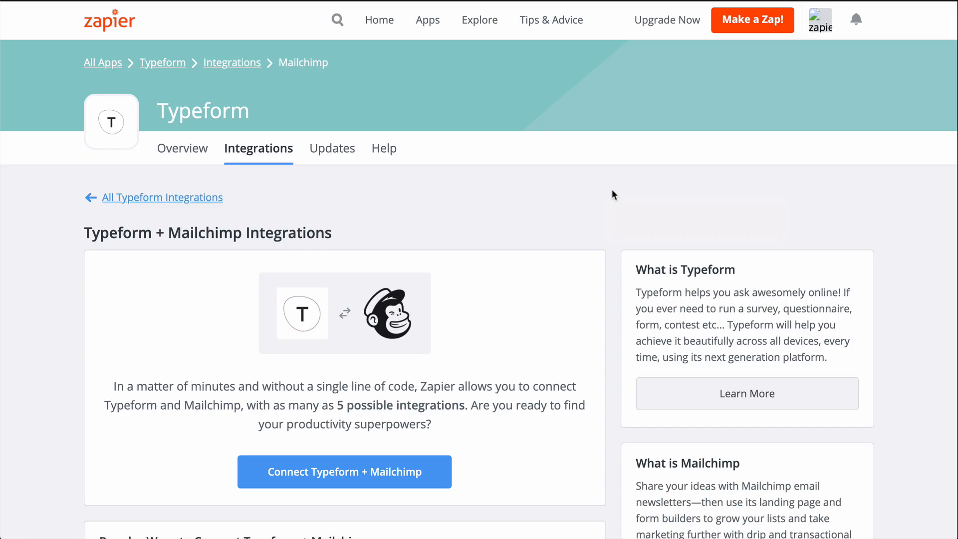
{"action": "scroll", "scroll_direction": "down", "scroll_amount": 3}
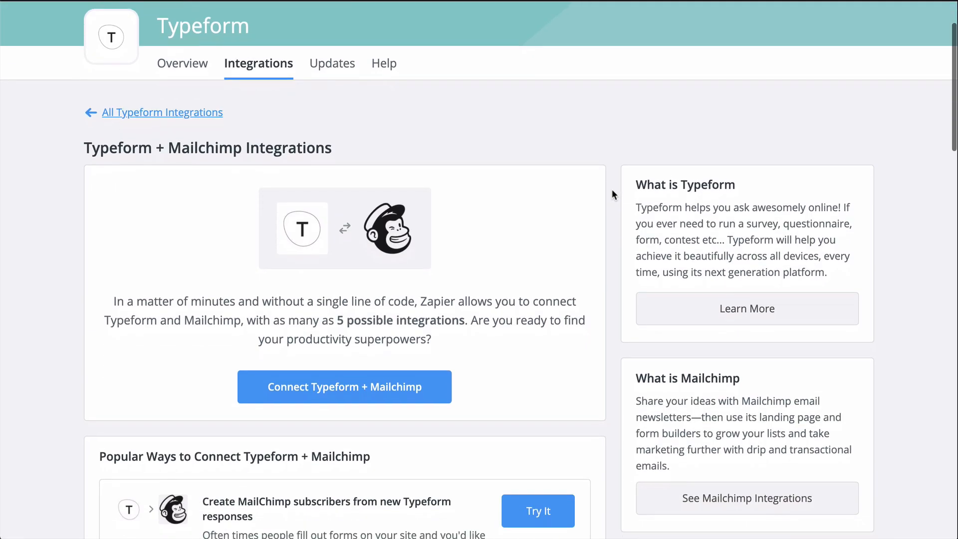
{"action": "scroll", "scroll_direction": "down", "scroll_amount": 3}
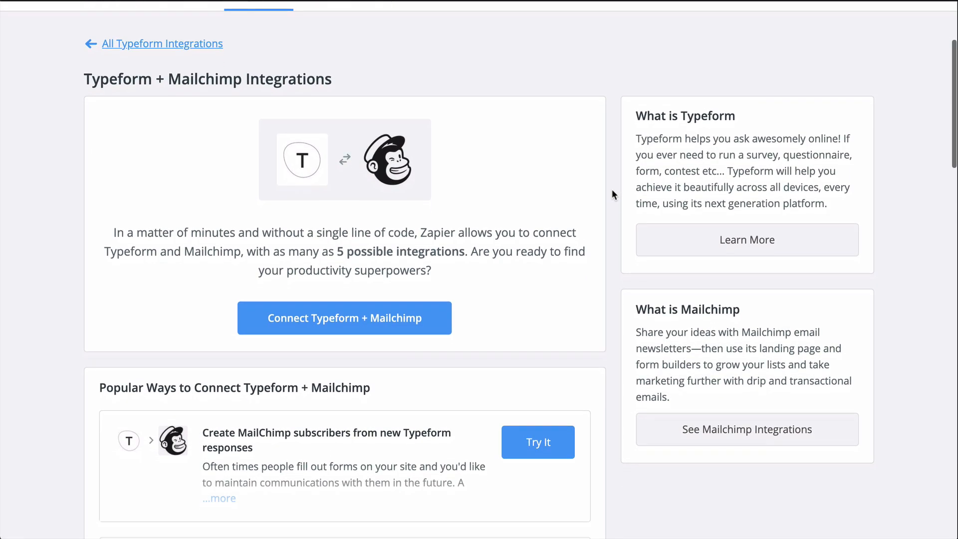
{"action": "scroll", "scroll_direction": "down", "scroll_amount": 3}
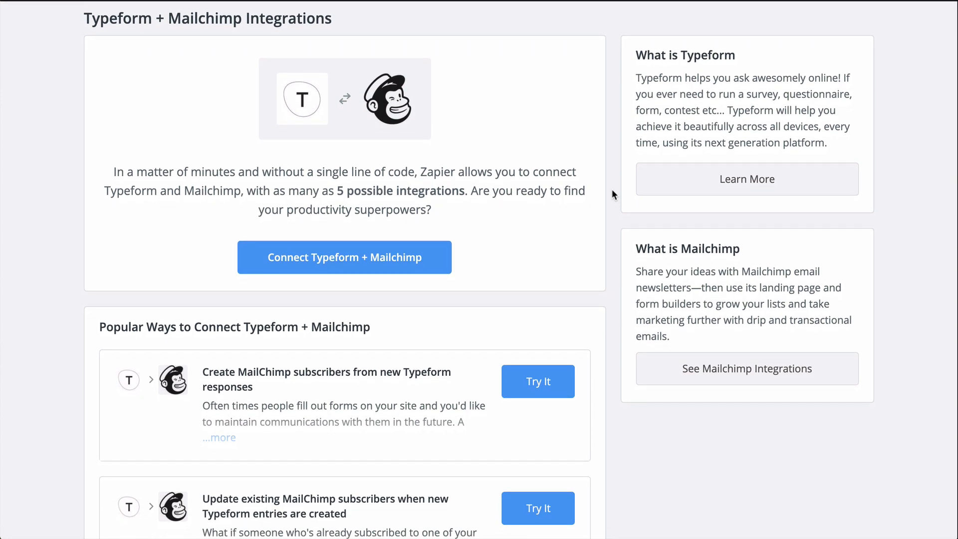
{"action": "scroll", "scroll_direction": "down", "scroll_amount": 3}
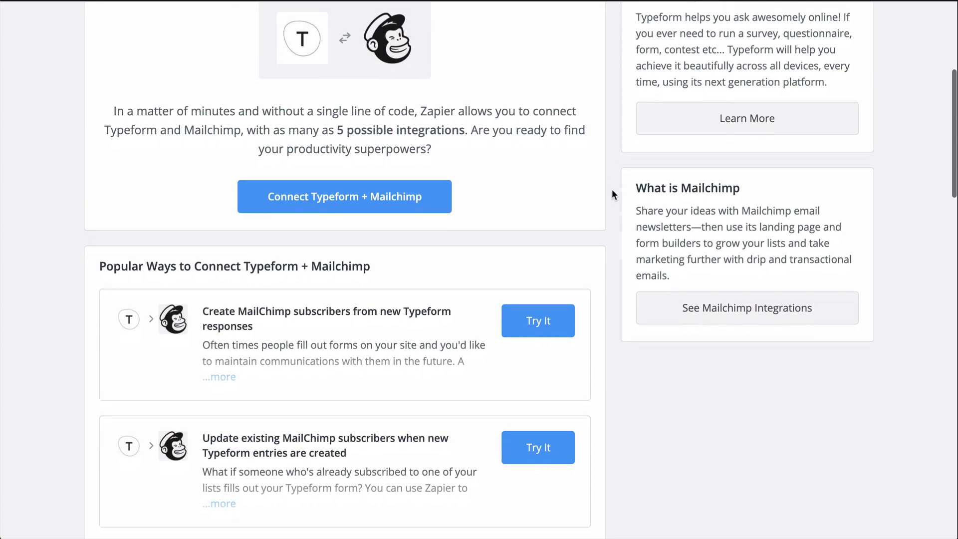
{"action": "scroll", "scroll_direction": "down", "scroll_amount": 3}
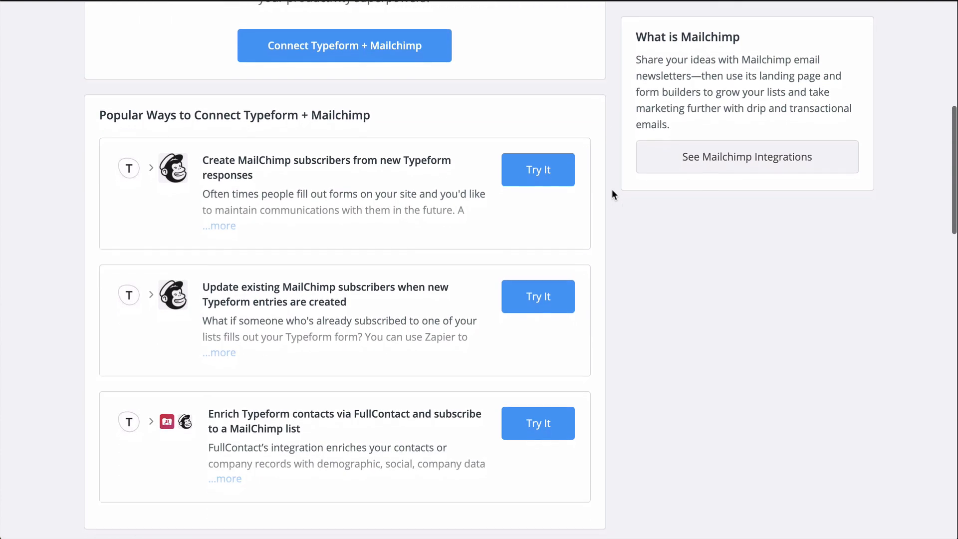